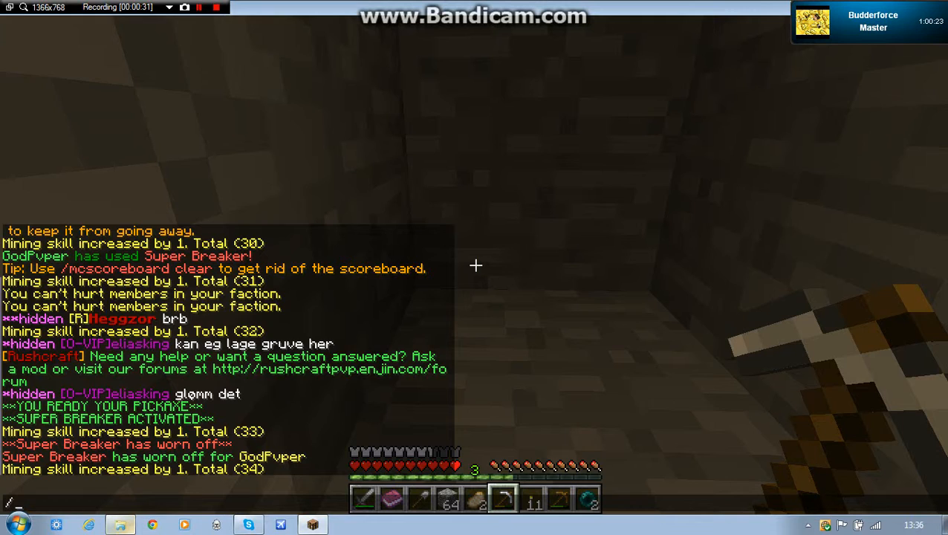
# - Run /f home in chat to teleport to the faction base
pyautogui.write('/f home')
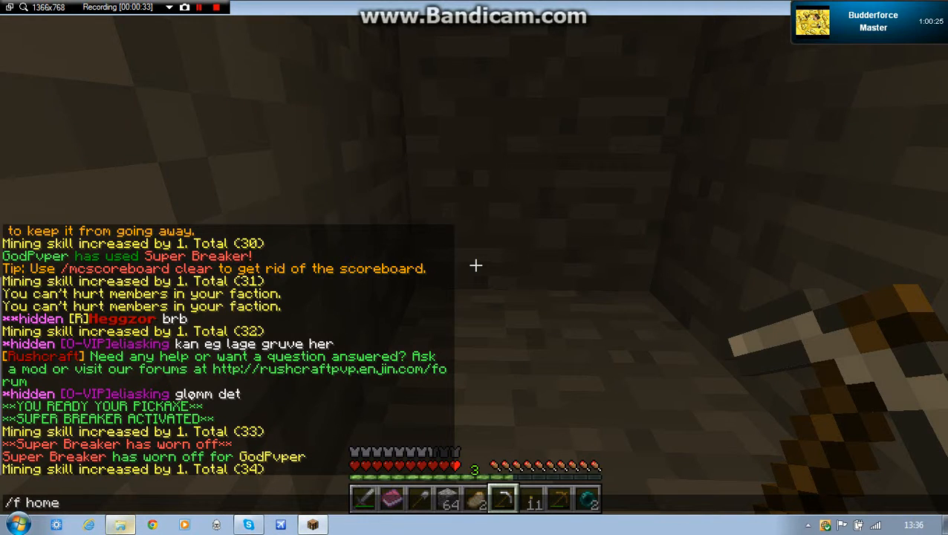
pyautogui.press('enter')
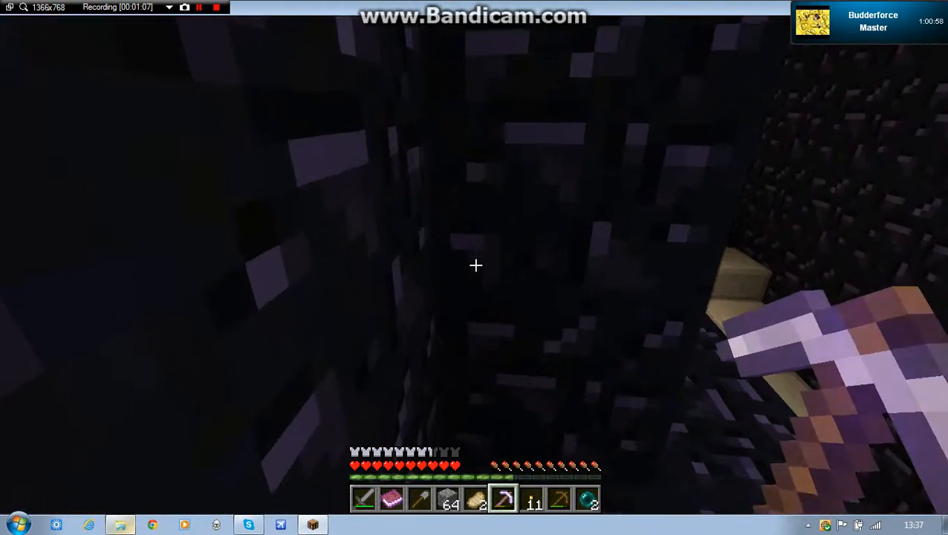
# - Type /tp in chat before disconnecting to the multiplayer server list
pyautogui.write('/tp')
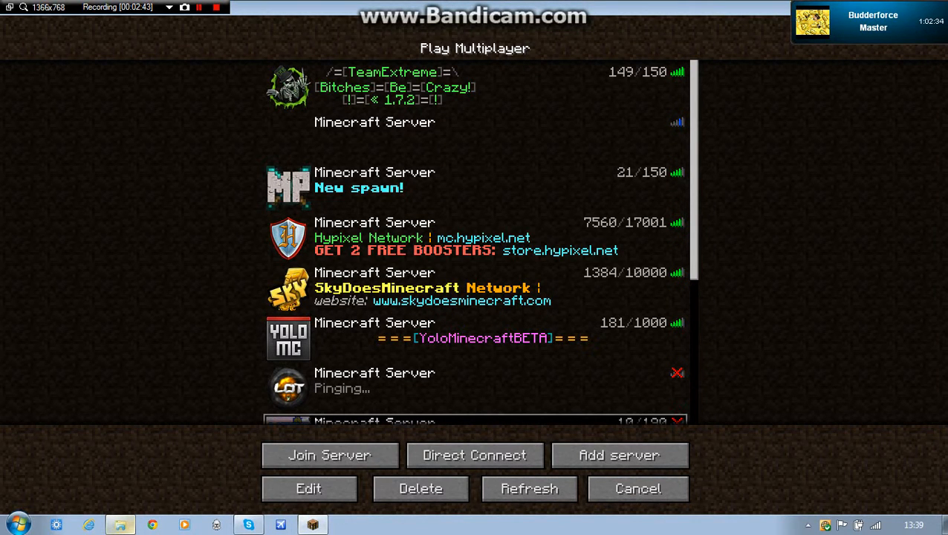
# - Join the factions server from the multiplayer list
pyautogui.click(329, 455)
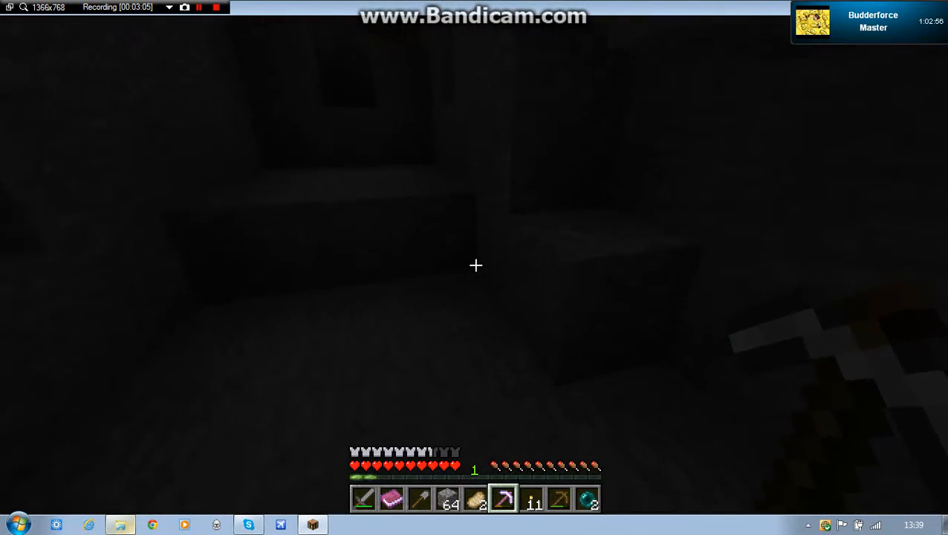
# - Send a chat message to the friend, then view the inventory's iron pickaxe
pyautogui.press('e')
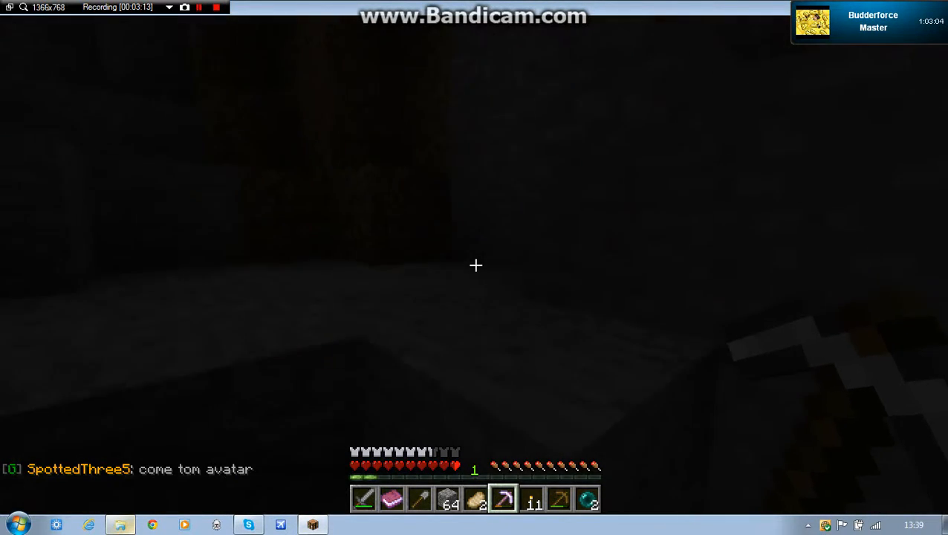
pyautogui.press('e')
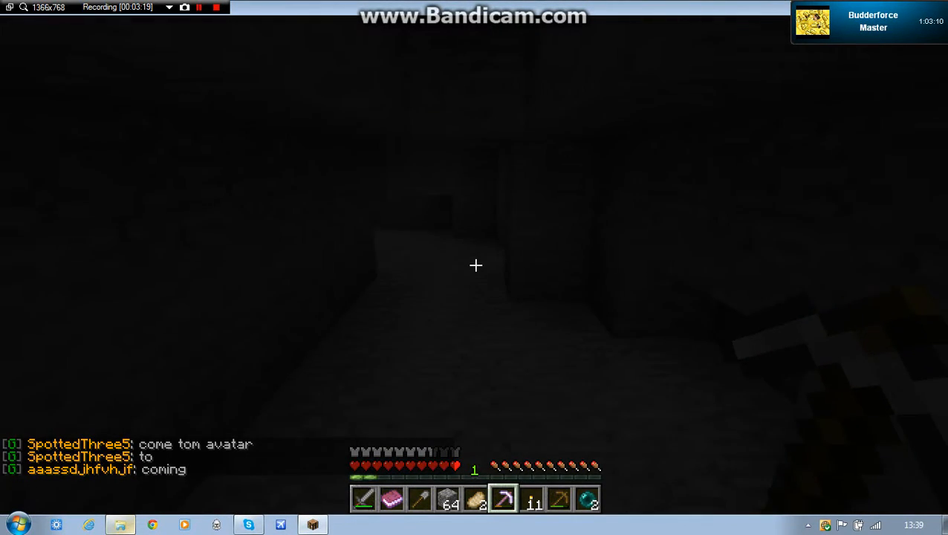
pyautogui.press('e')
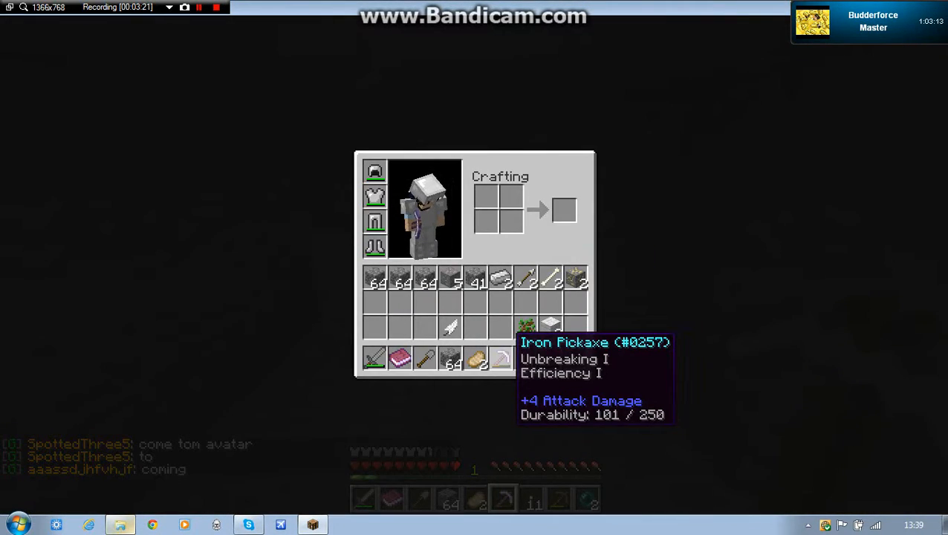
# - Close the inventory with Escape and resume digging the stone wall
pyautogui.press('Escape')
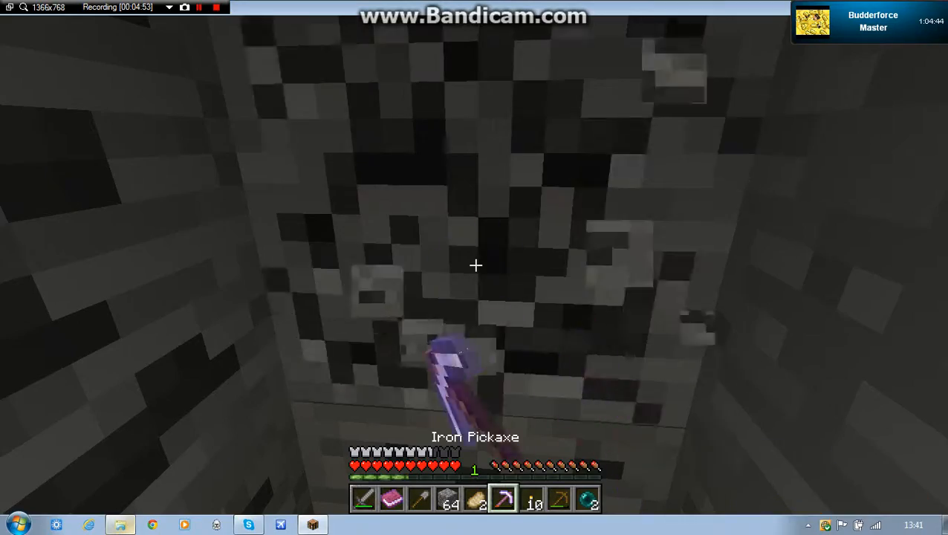
pyautogui.moveTo(475, 265)
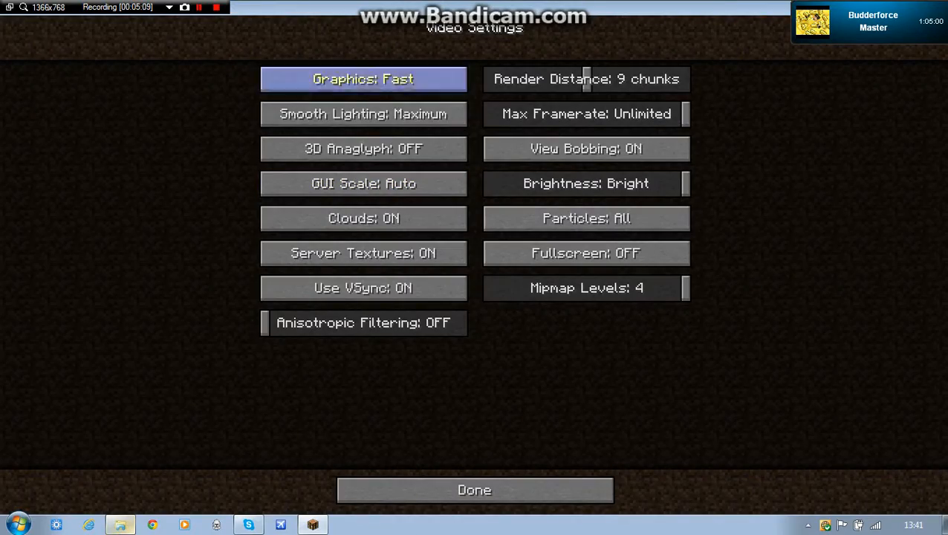
pyautogui.click(474, 489)
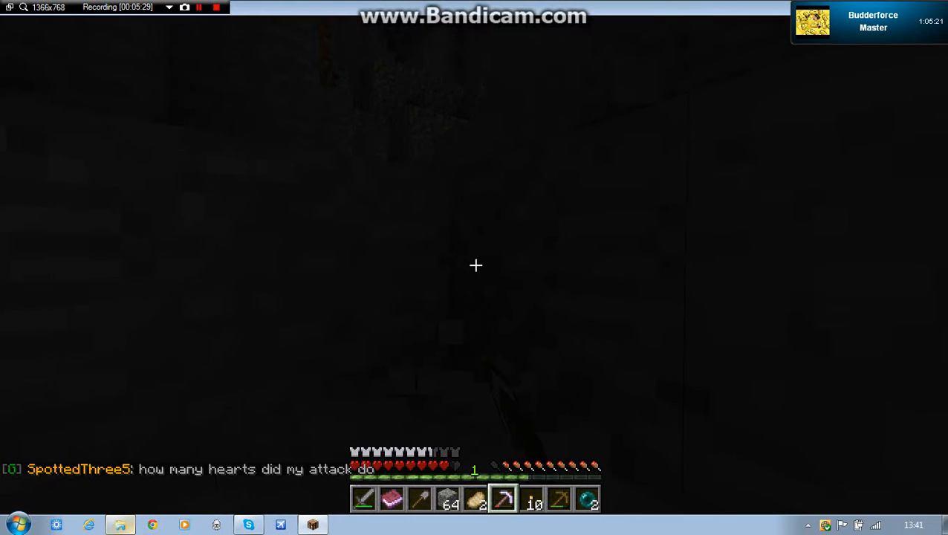
pyautogui.press('Escape')
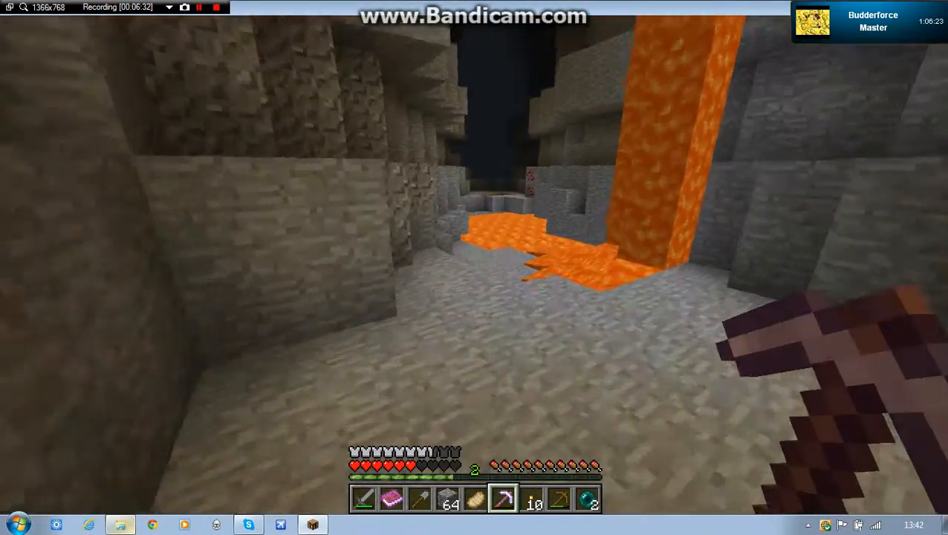
pyautogui.moveTo(476, 265)
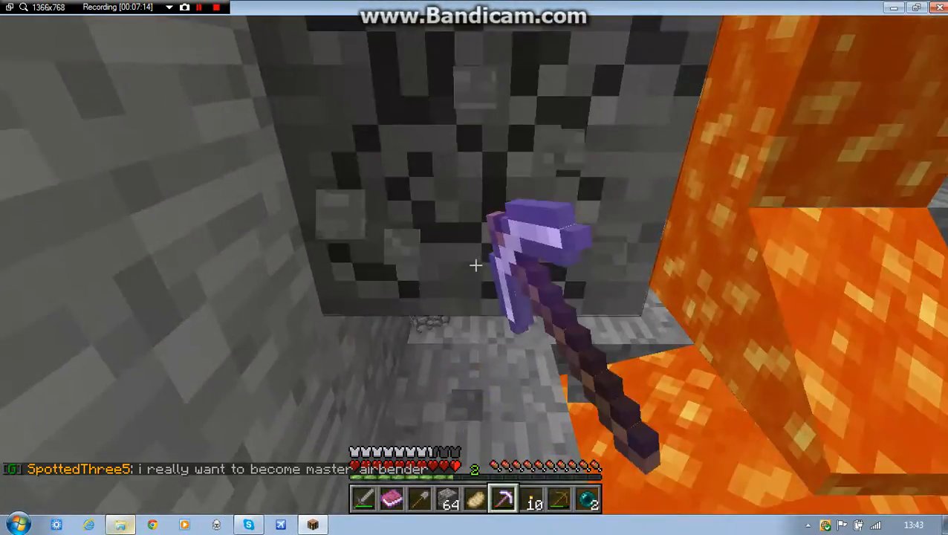
# - Break a stone block beside the lavafall, bringing Mining to 39
pyautogui.click(475, 264)
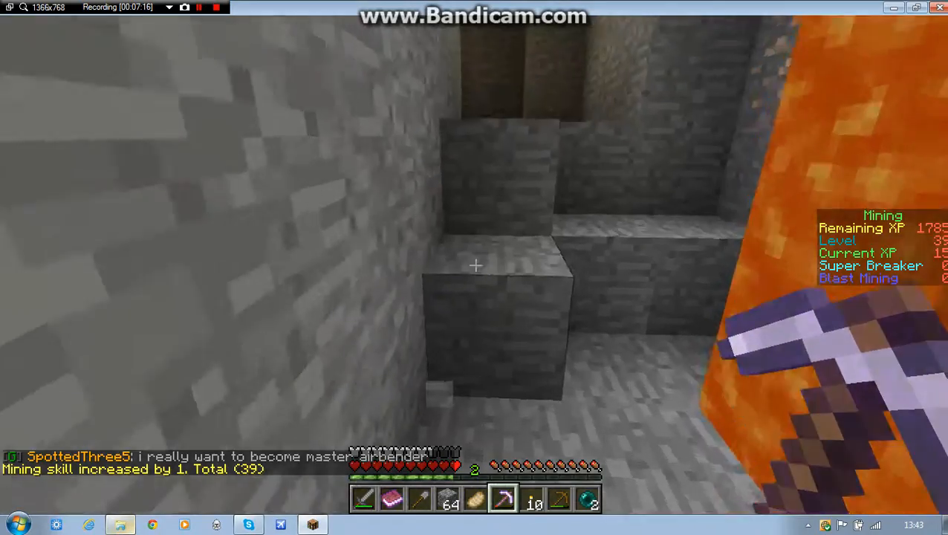